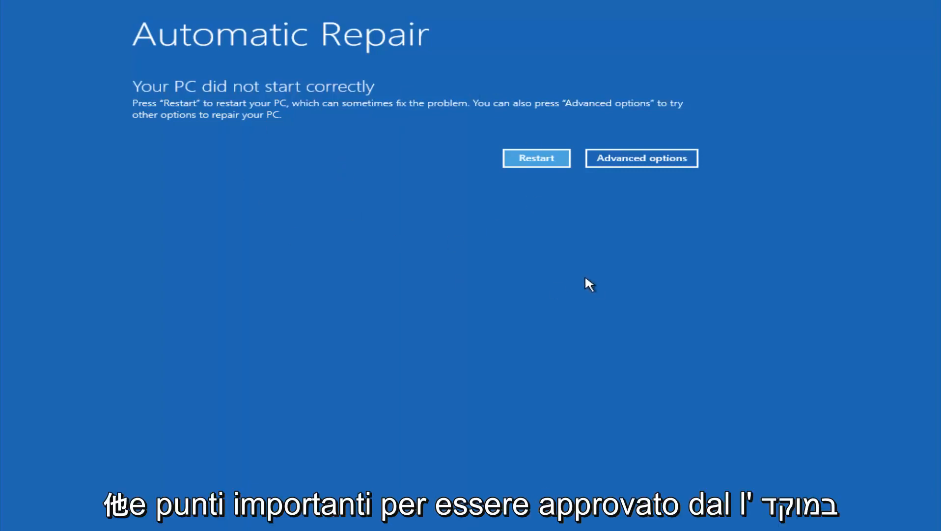
pyautogui.moveTo(586, 274)
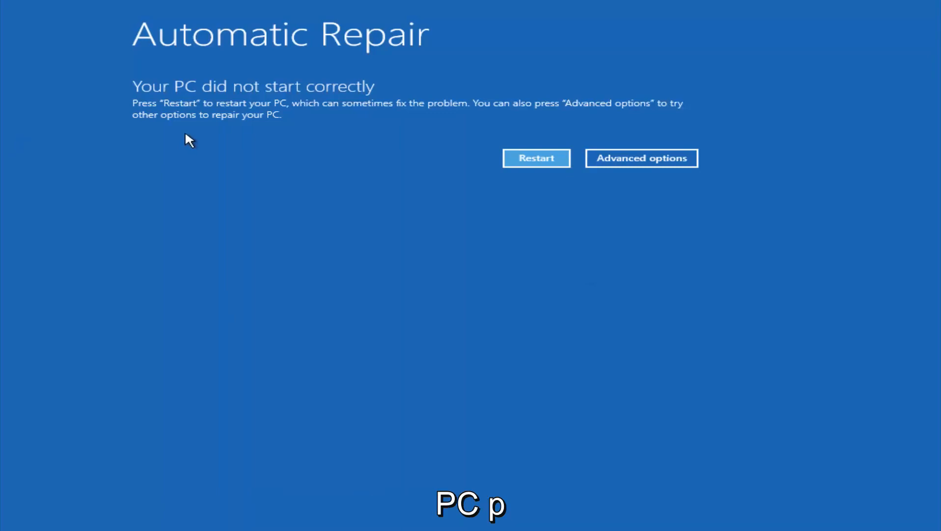
pyautogui.moveTo(199, 117)
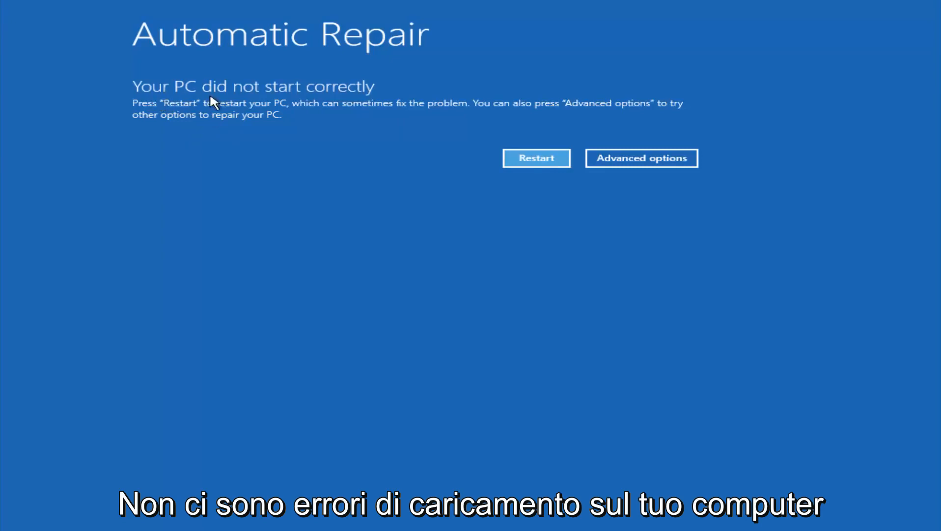
pyautogui.moveTo(266, 121)
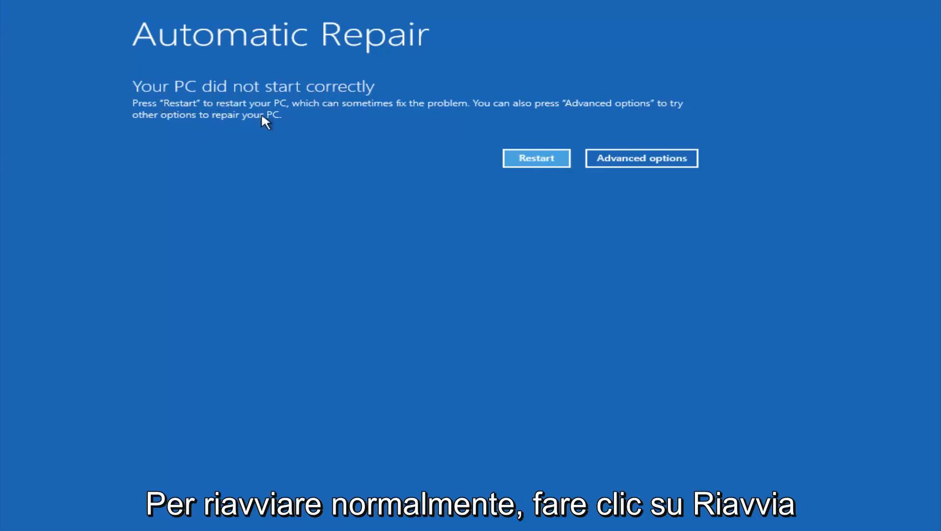
pyautogui.moveTo(373, 113)
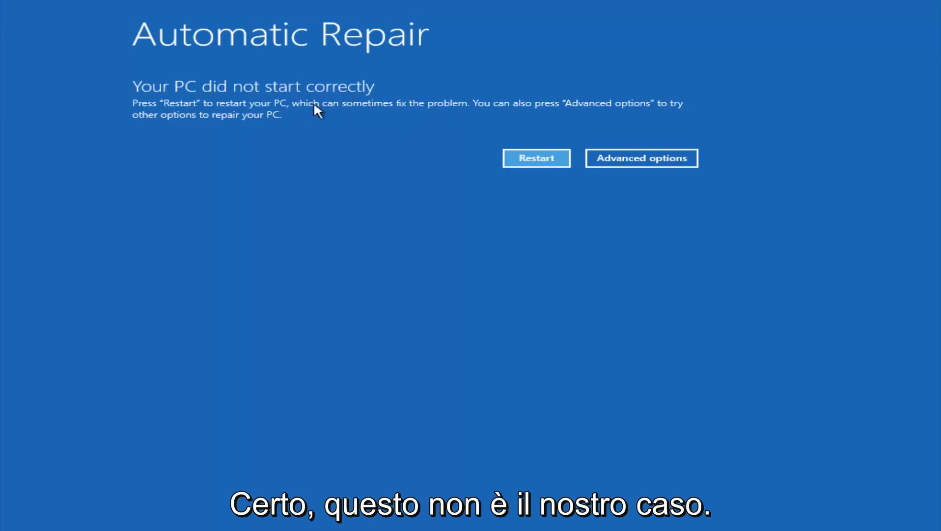
pyautogui.moveTo(475, 108)
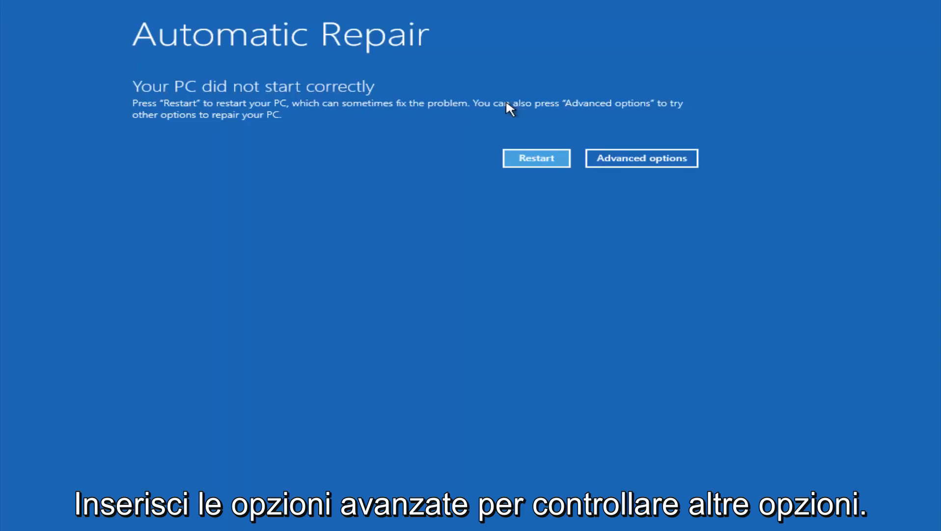
pyautogui.moveTo(333, 122)
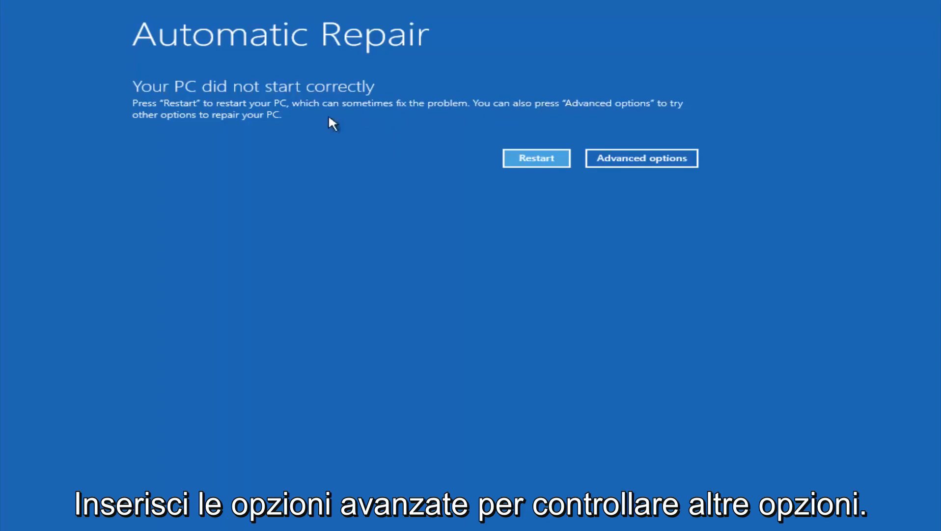
pyautogui.moveTo(318, 130)
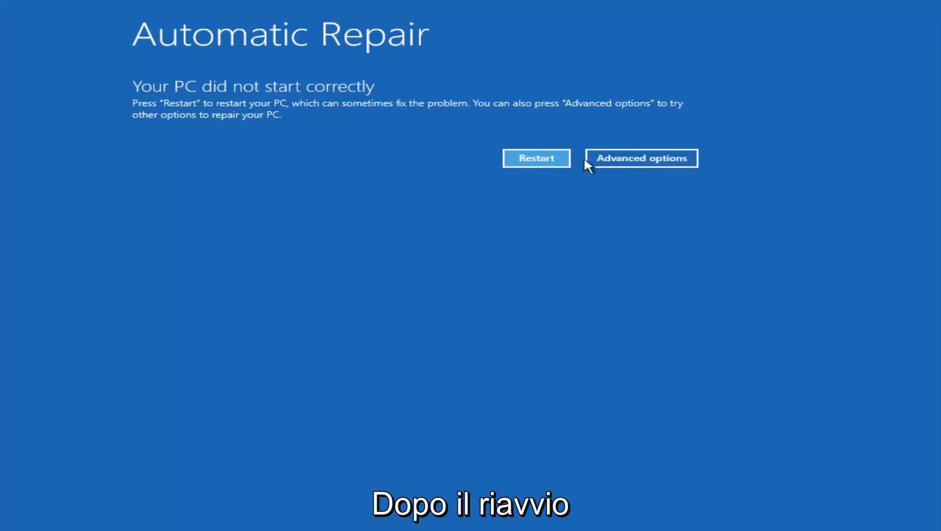
# Navigate from the repair failure notice through Troubleshoot to the advanced recovery tools and System Restore.
pyautogui.click(640, 159)
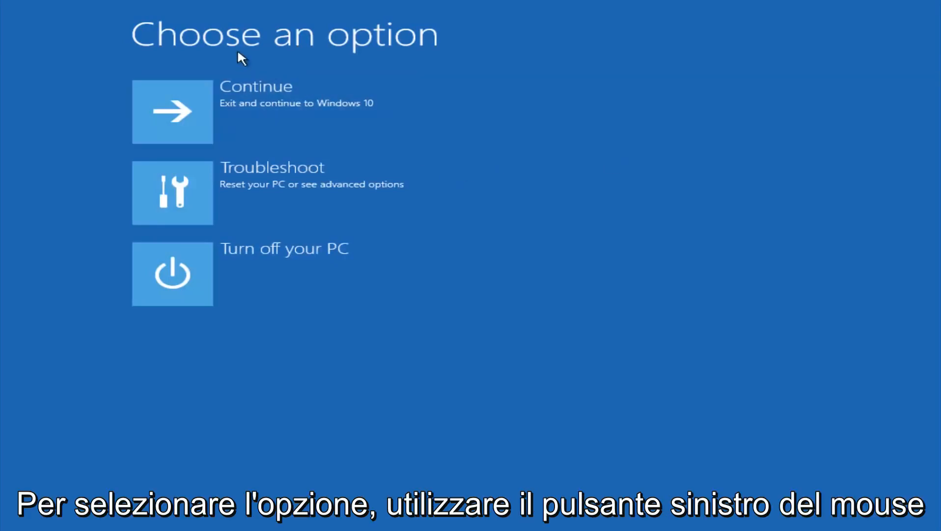
pyautogui.click(172, 193)
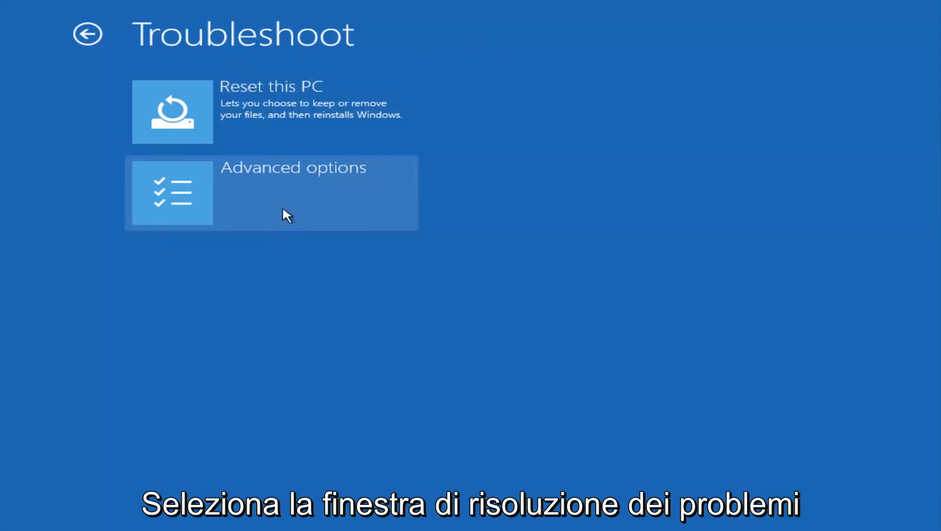
pyautogui.click(270, 193)
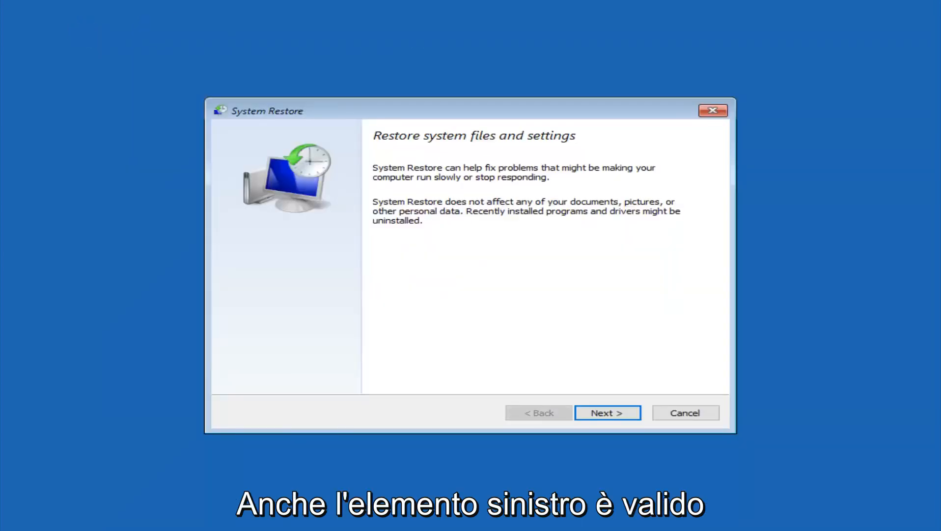
pyautogui.moveTo(491, 191)
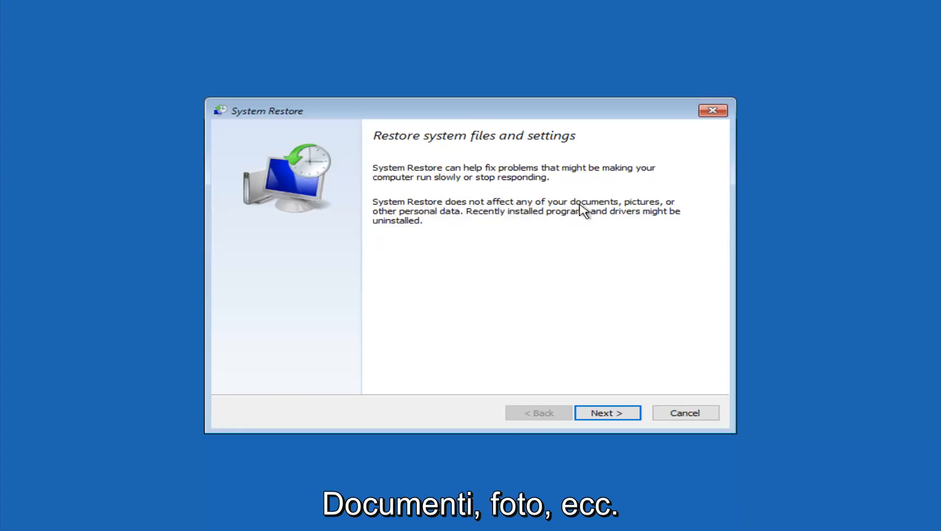
pyautogui.moveTo(472, 223)
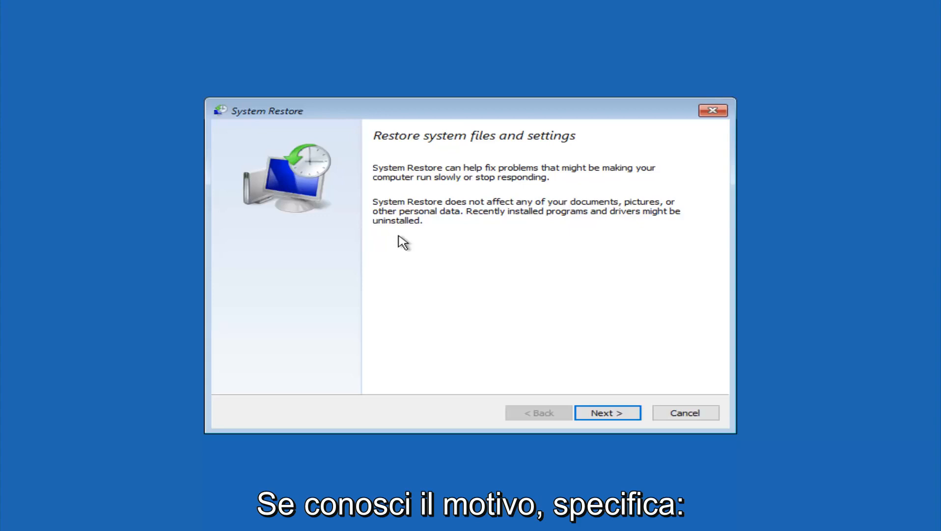
# Choose the 10/5/2016 'before update' restore point and reach the confirmation page for Local Disk (C:).
pyautogui.click(607, 412)
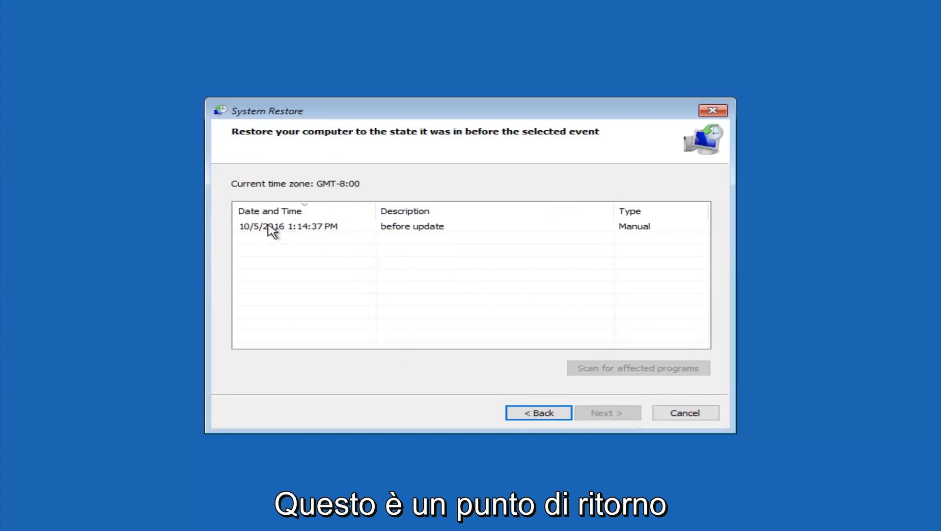
pyautogui.click(288, 226)
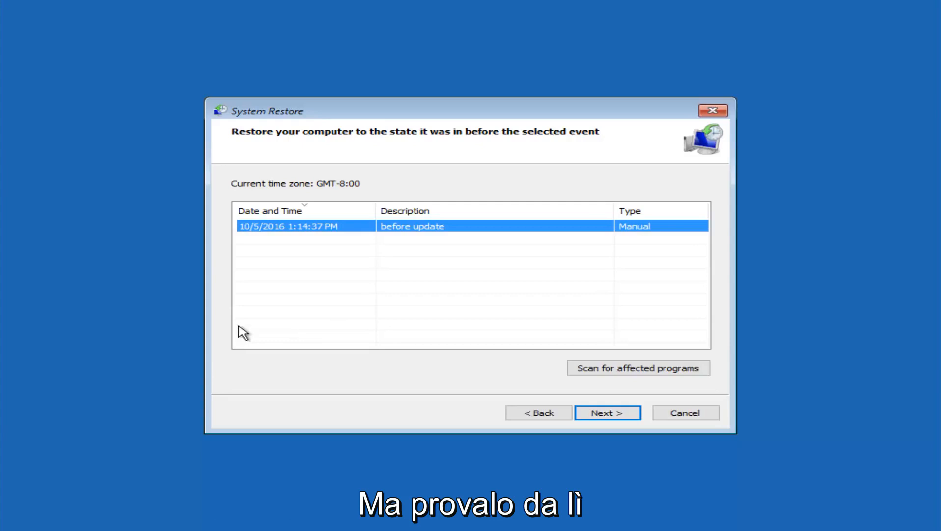
pyautogui.moveTo(313, 228)
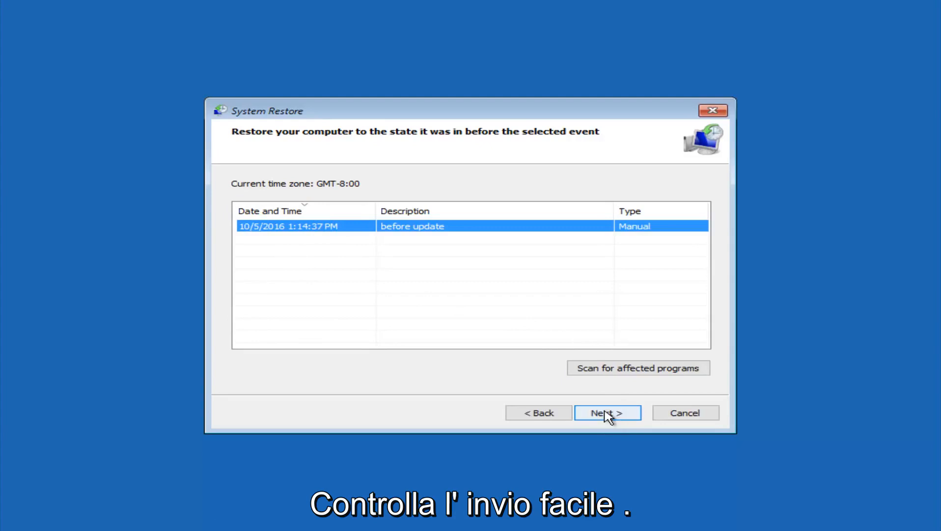
pyautogui.click(607, 413)
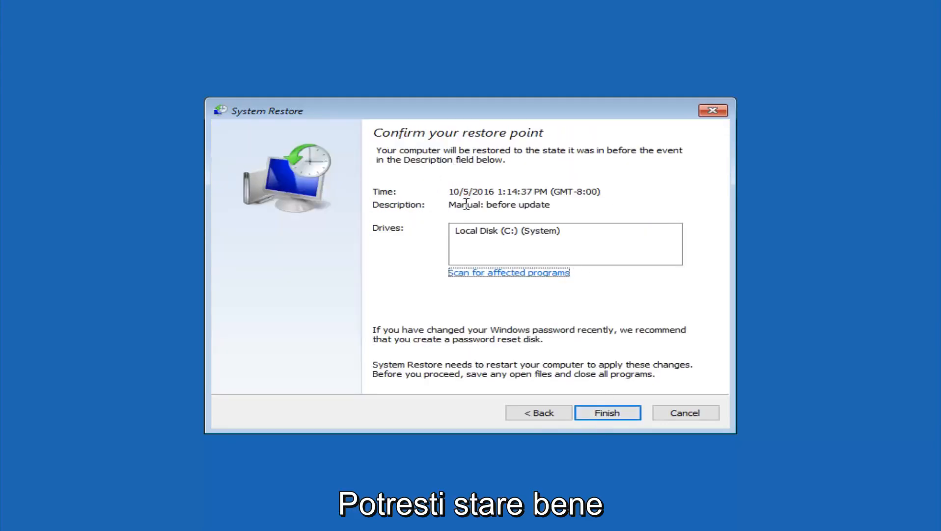
pyautogui.moveTo(590, 196)
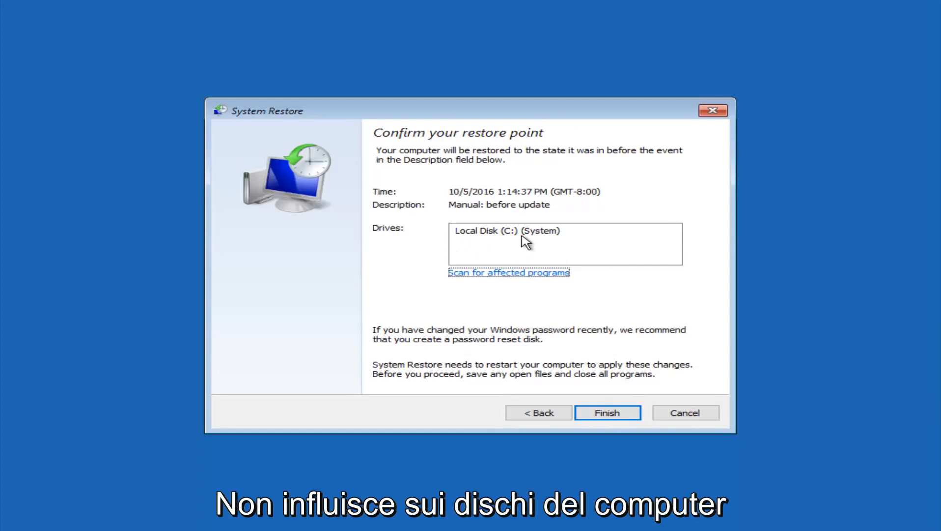
pyautogui.moveTo(569, 302)
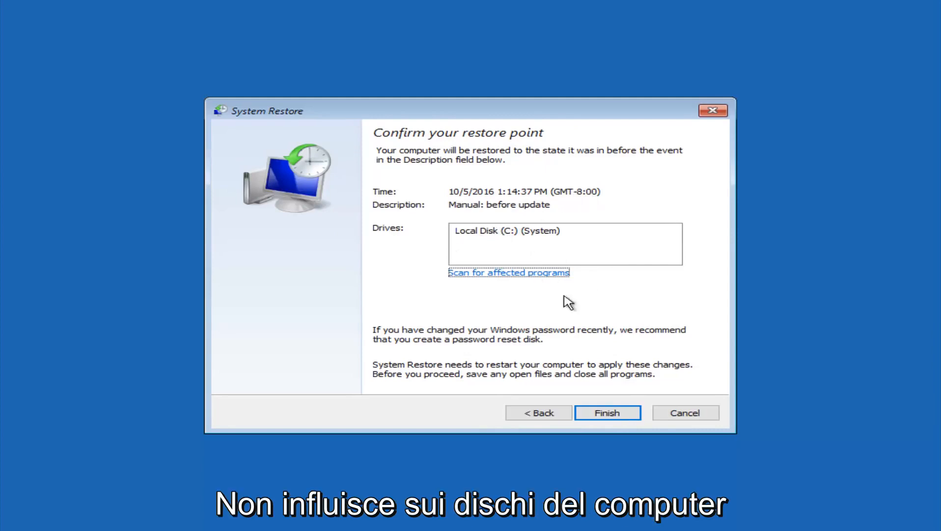
pyautogui.moveTo(401, 339)
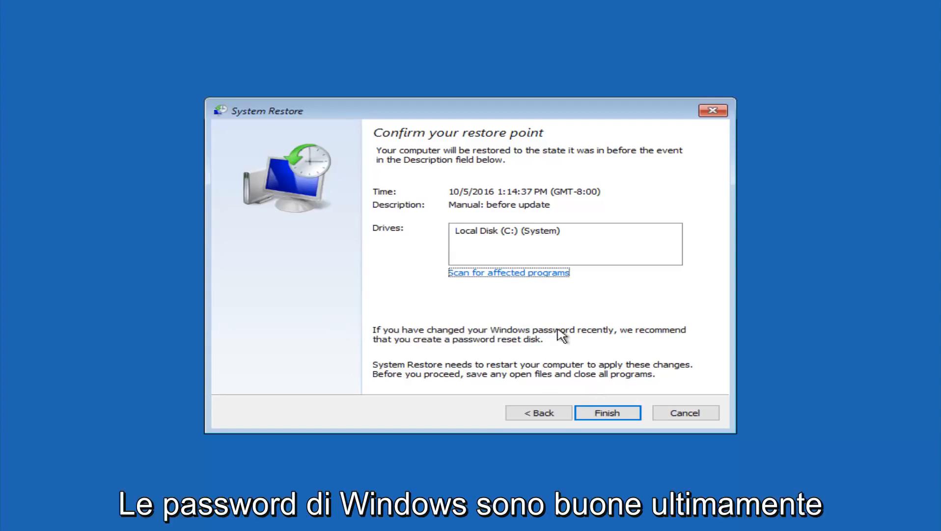
pyautogui.moveTo(454, 348)
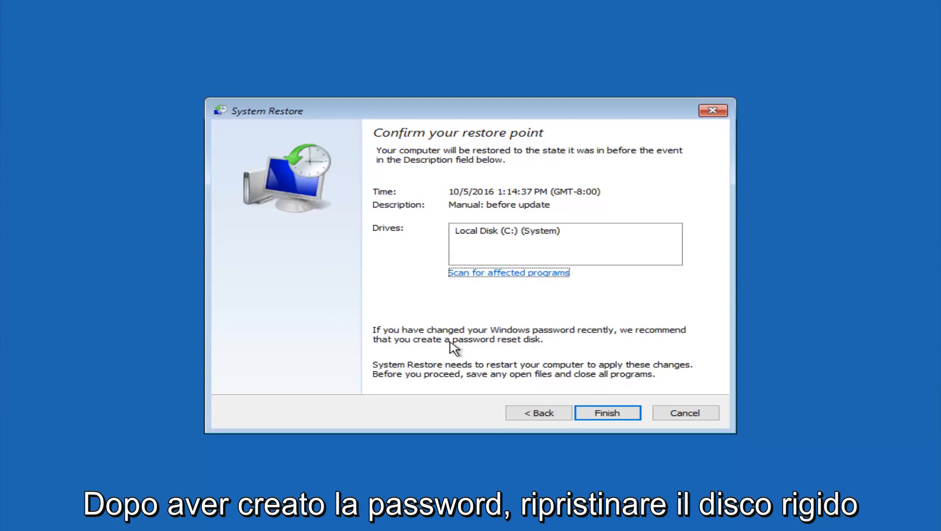
pyautogui.moveTo(505, 347)
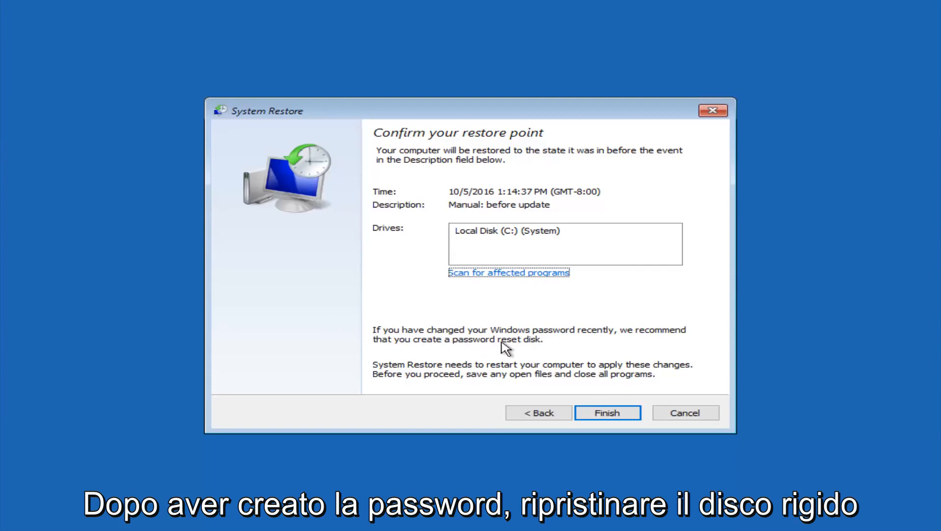
pyautogui.moveTo(590, 343)
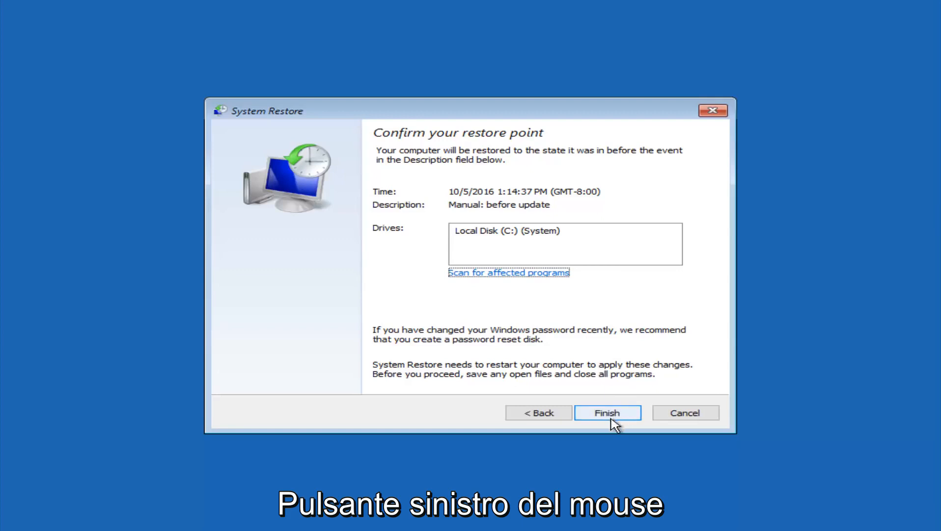
# Confirm the cannot-be-interrupted warning and run the restore to the 10/5/2016 1:14:37 PM point.
pyautogui.click(607, 412)
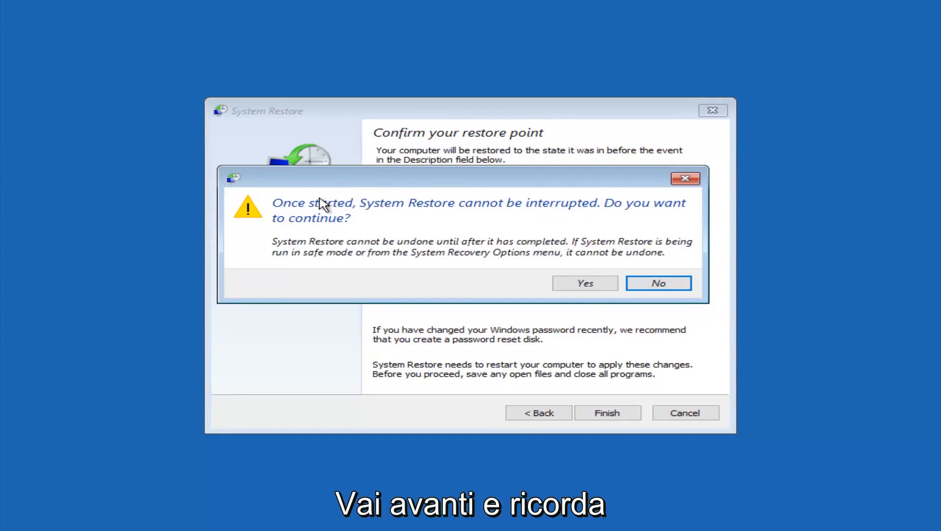
pyautogui.moveTo(329, 233)
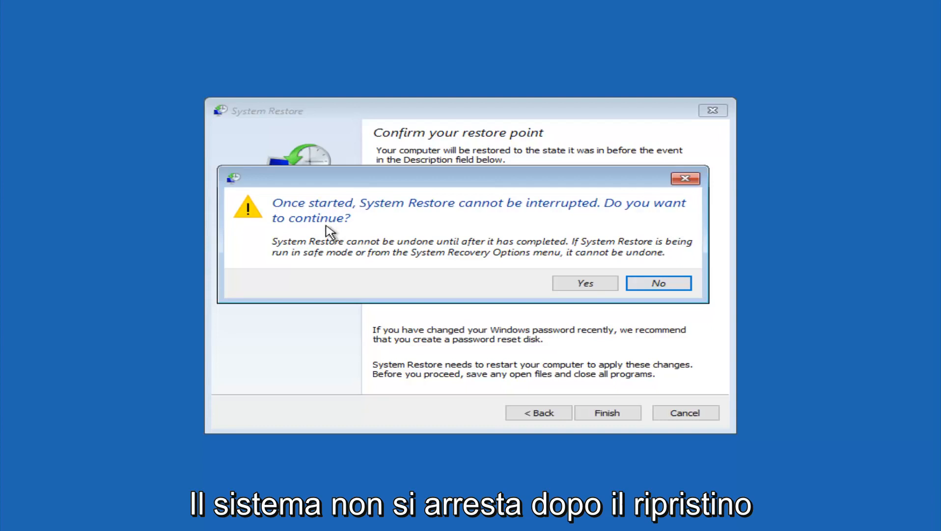
pyautogui.moveTo(321, 238)
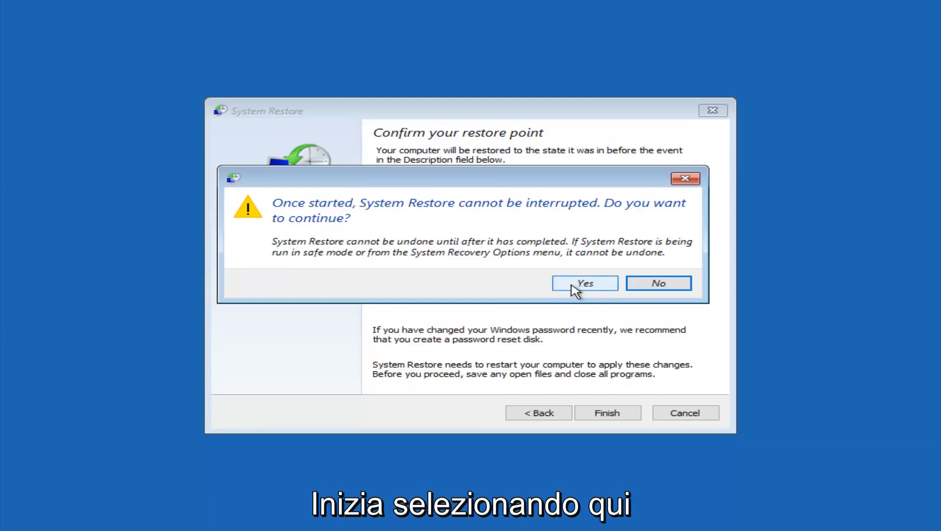
pyautogui.click(583, 283)
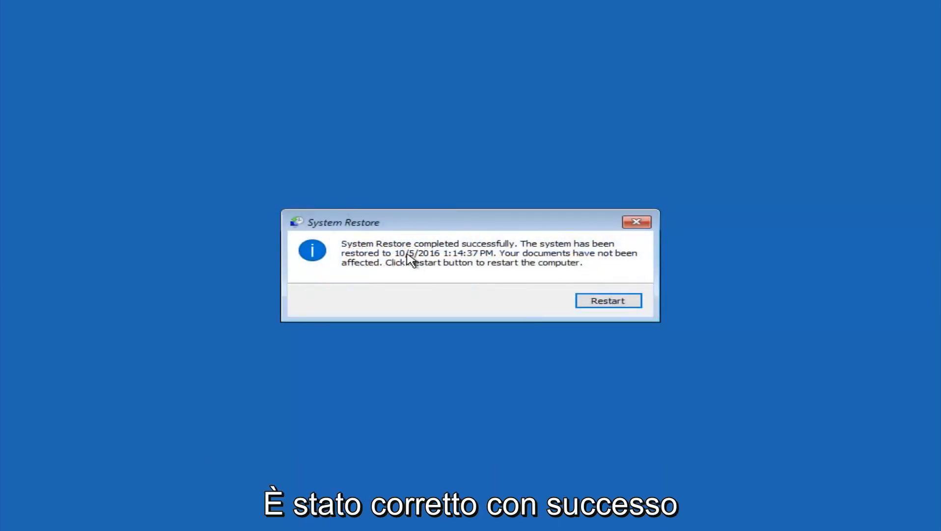
pyautogui.moveTo(489, 262)
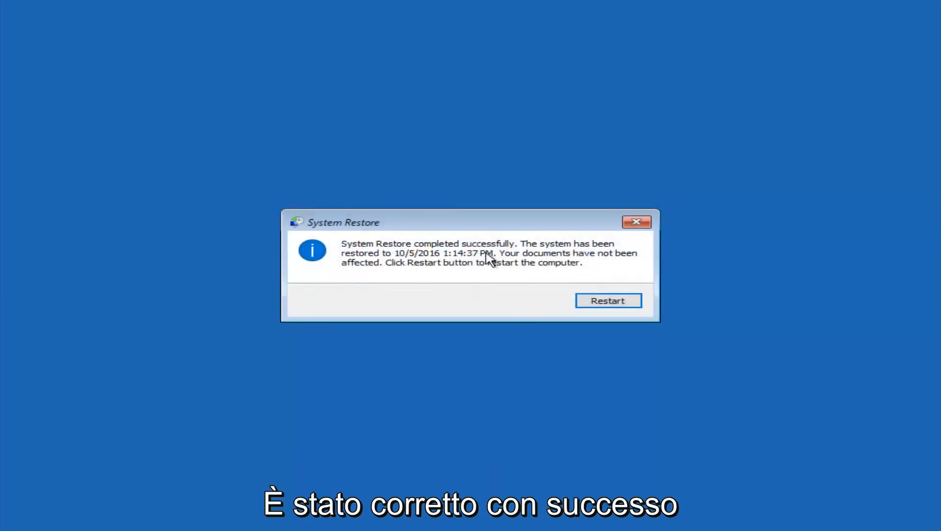
pyautogui.moveTo(477, 265)
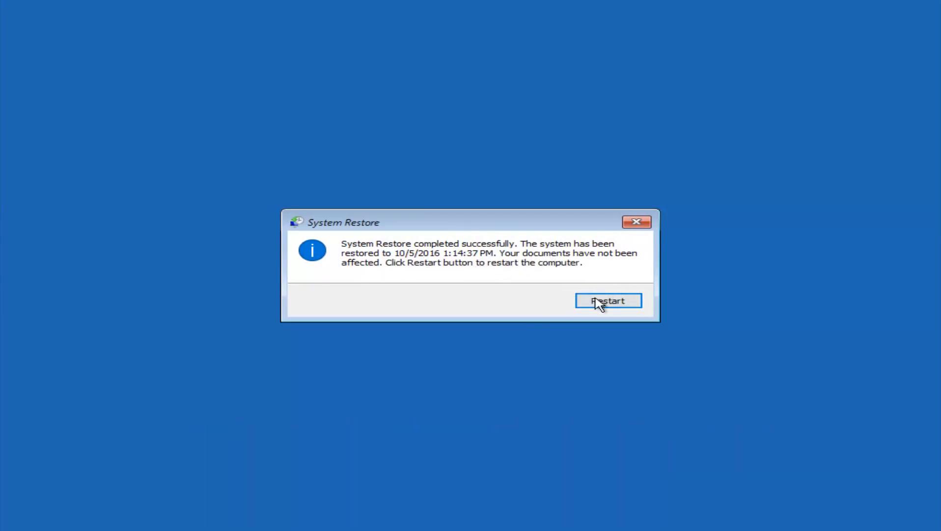
# Restart the PC and, when it again fails to start, go to the advanced recovery options.
pyautogui.click(607, 300)
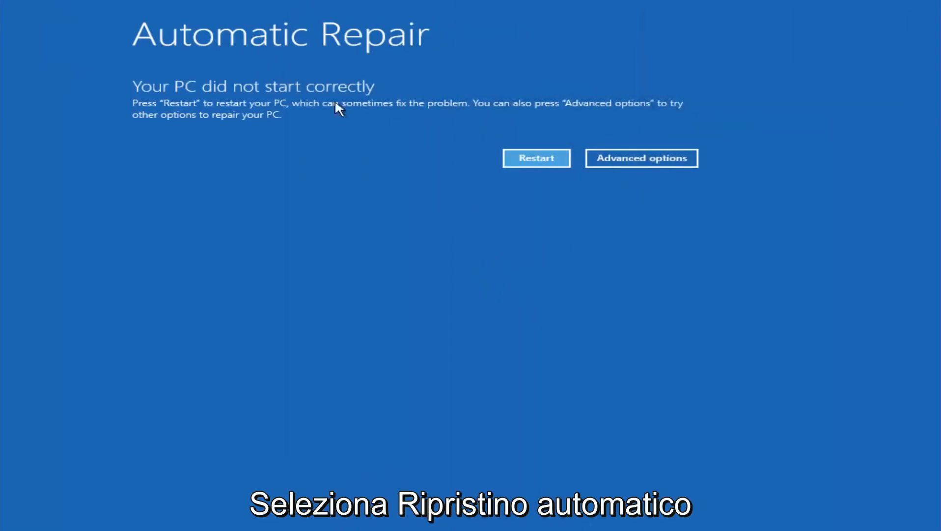
pyautogui.click(641, 158)
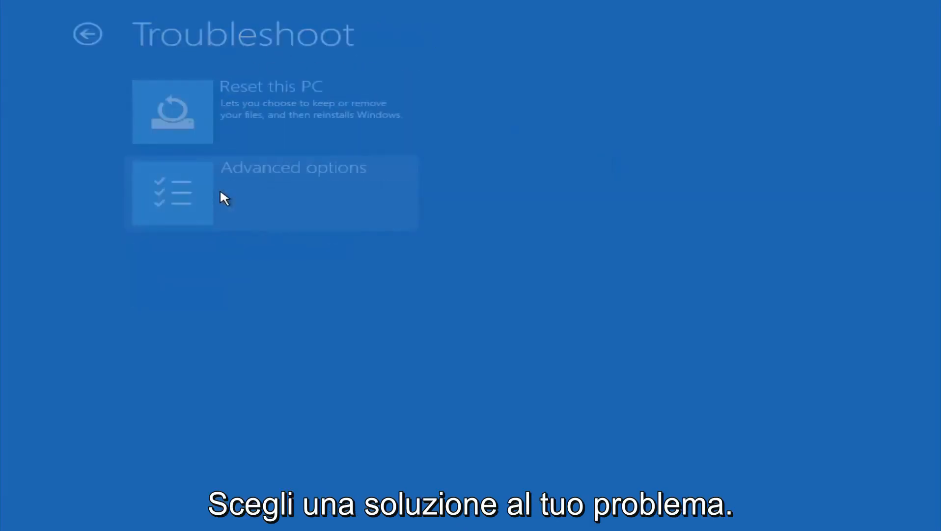
pyautogui.moveTo(261, 42)
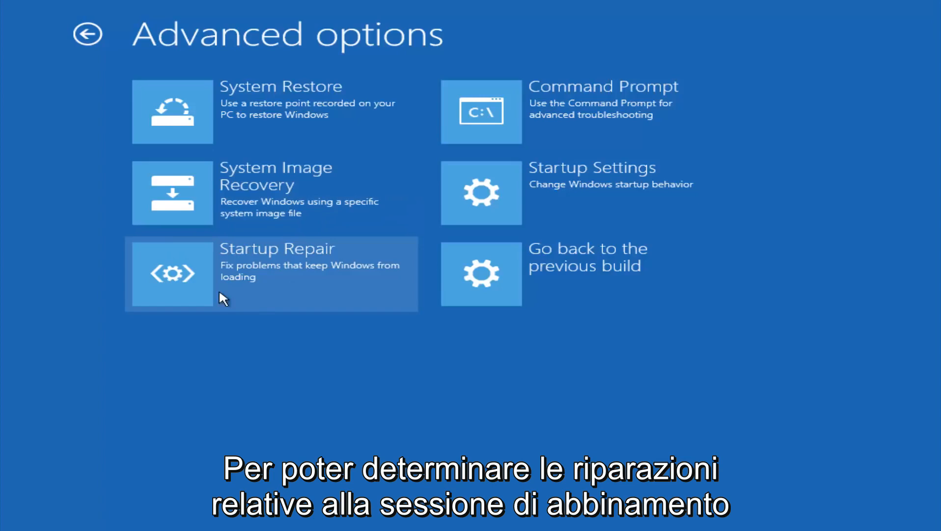
pyautogui.moveTo(291, 262)
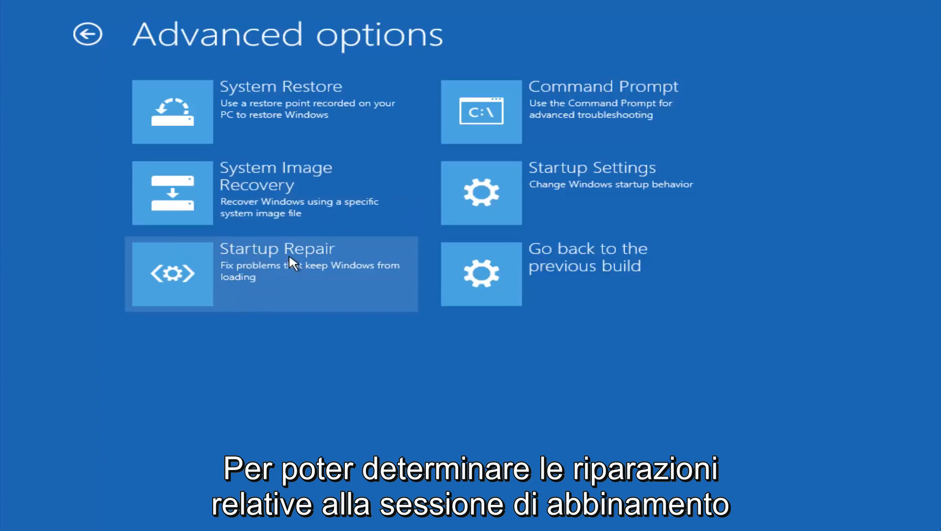
pyautogui.moveTo(333, 276)
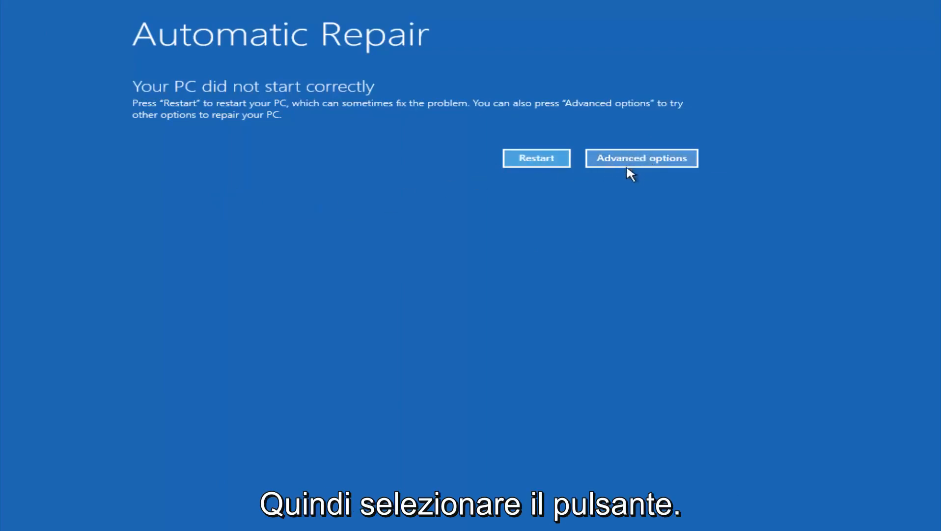
# After Startup Repair fails, return to the advanced recovery options once more.
pyautogui.click(641, 158)
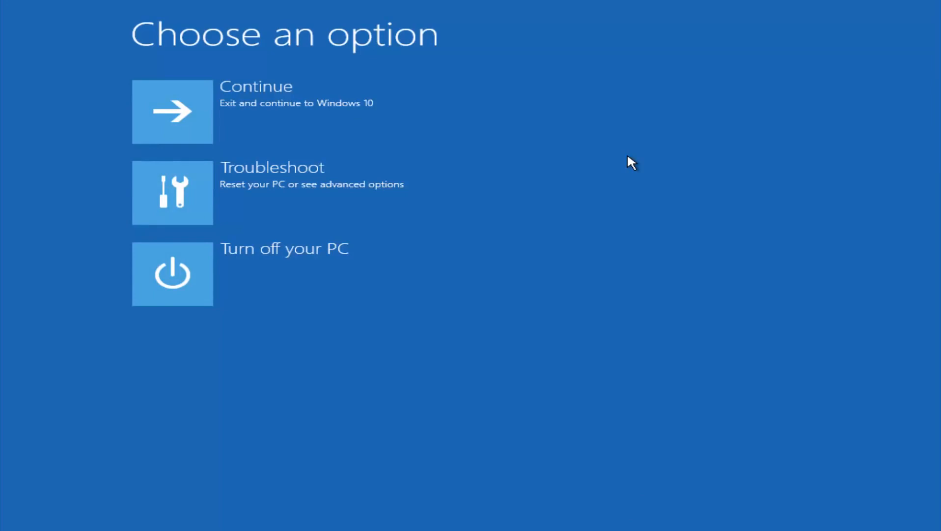
pyautogui.moveTo(196, 123)
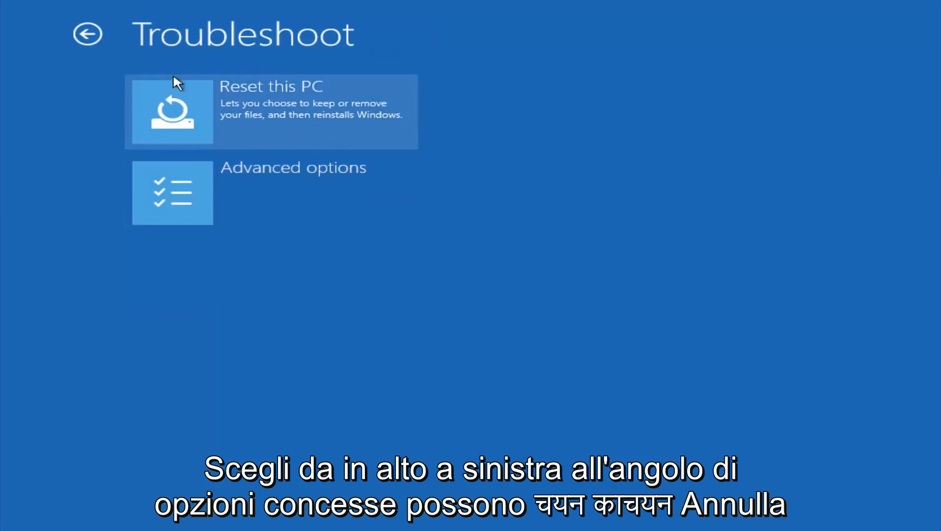
# Reach the advanced recovery tools and launch a recovery Command Prompt at X:\windows\system32.
pyautogui.click(172, 193)
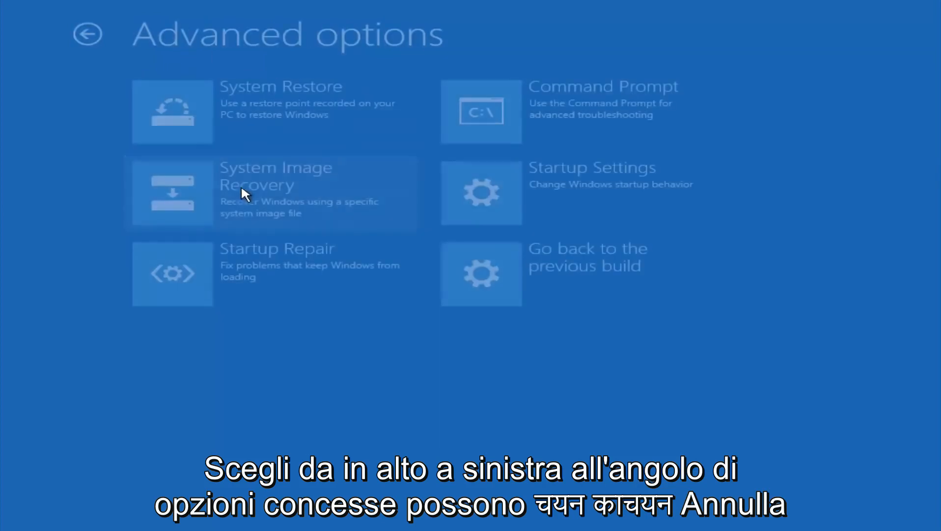
pyautogui.moveTo(459, 120)
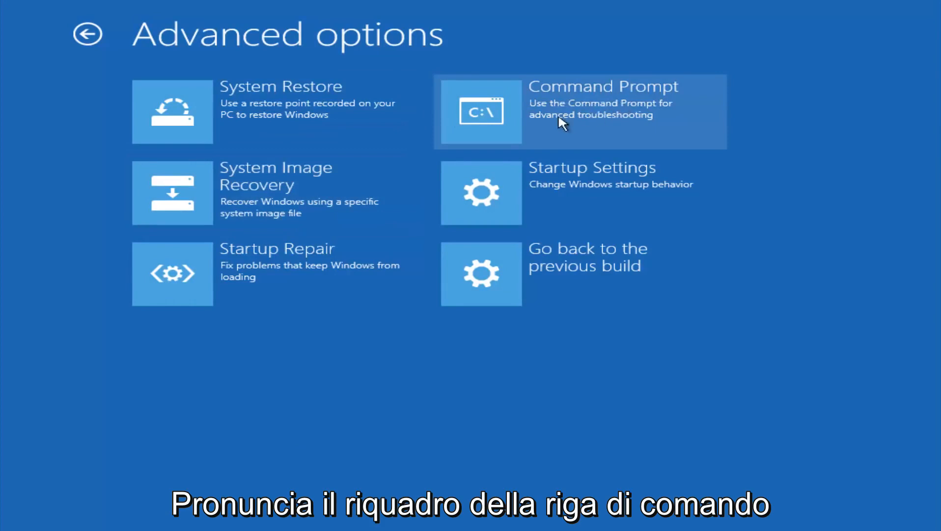
pyautogui.click(579, 111)
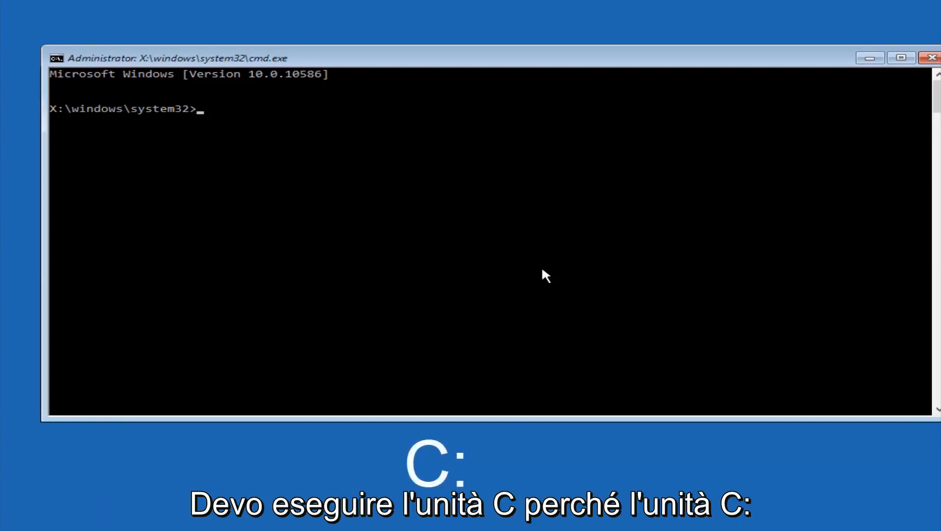
# Switch the prompt to drive C: and list its root, showing Windows and Windows.old.
pyautogui.write('c:')
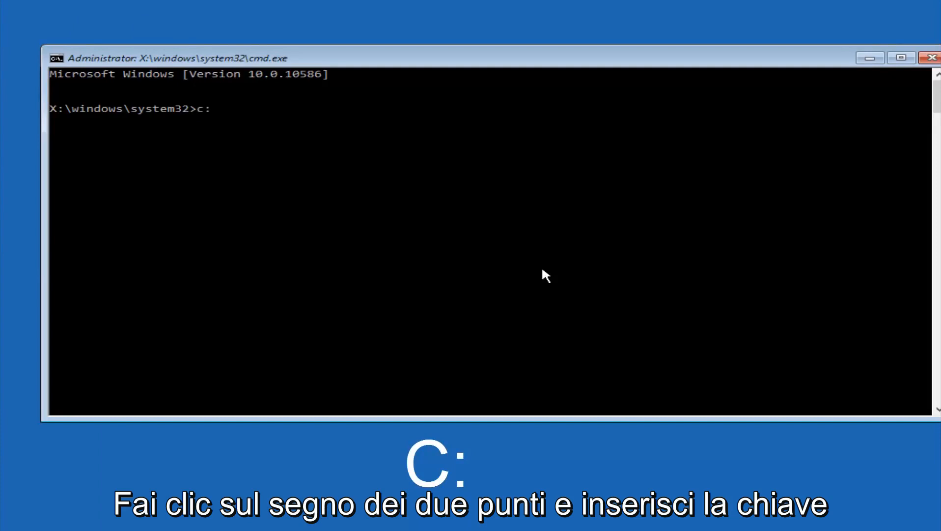
pyautogui.press('enter')
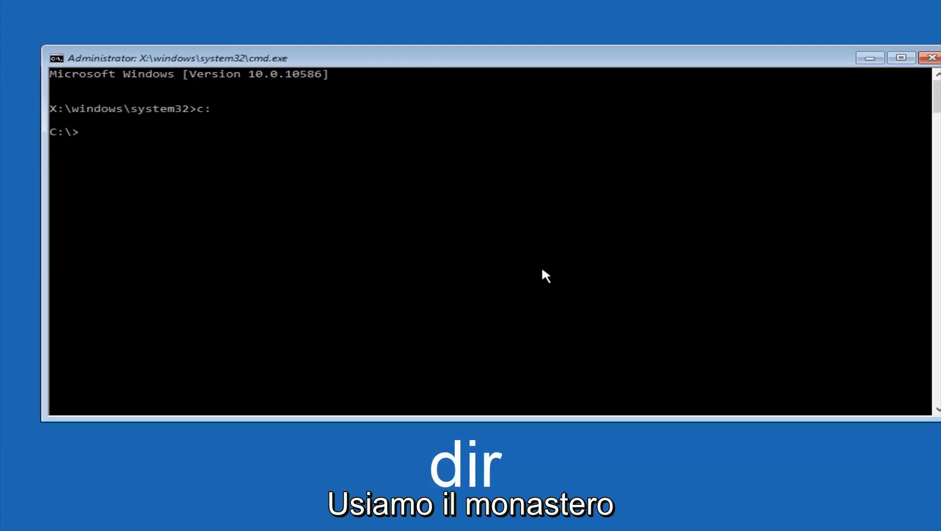
pyautogui.write('dir')
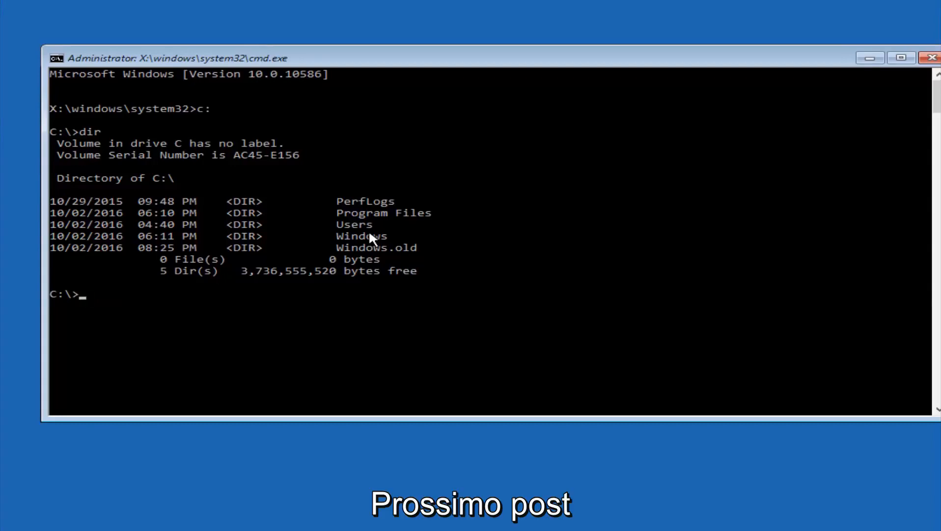
# Change directory into C:\Windows\System32\config.
pyautogui.write('cd')
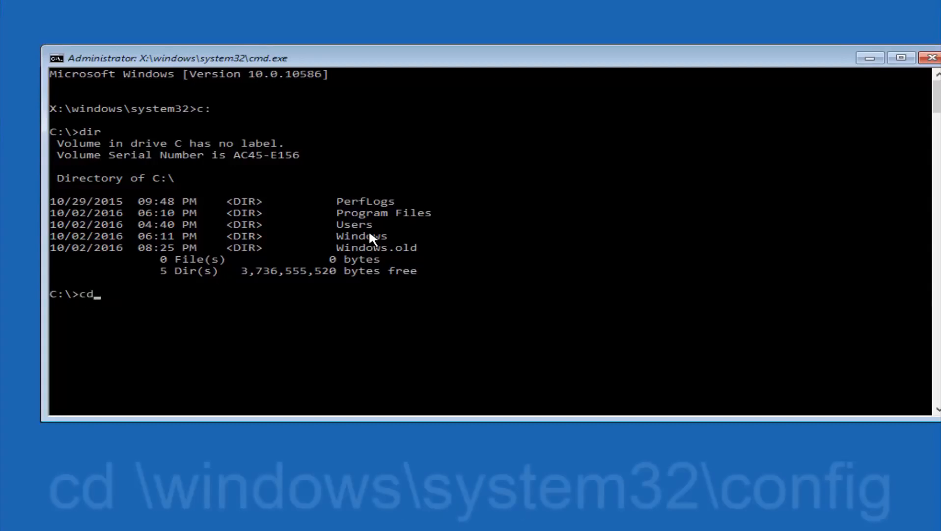
pyautogui.write('\\windows\\')
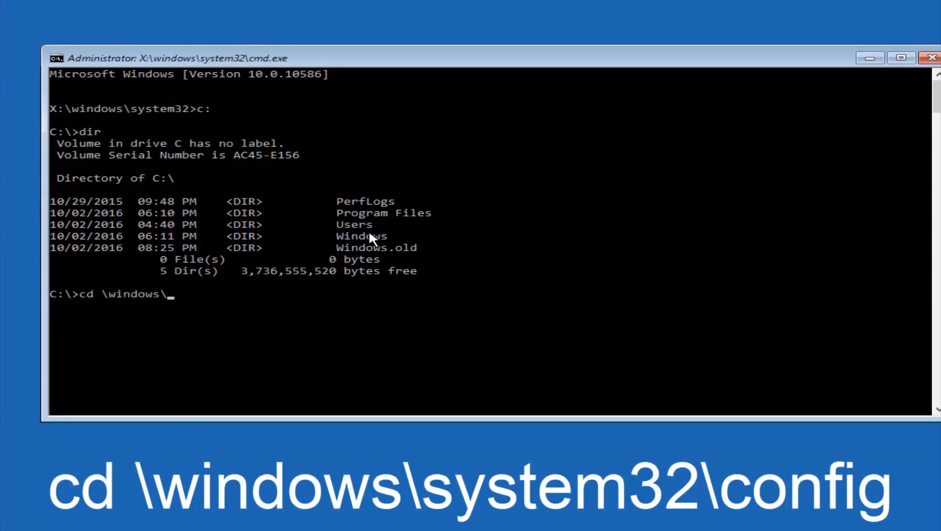
pyautogui.write('system32')
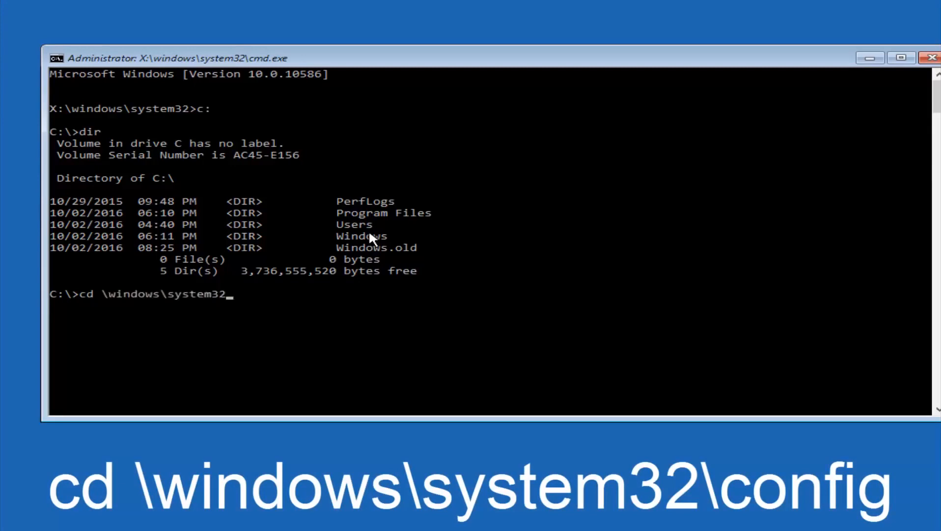
pyautogui.write('\\config')
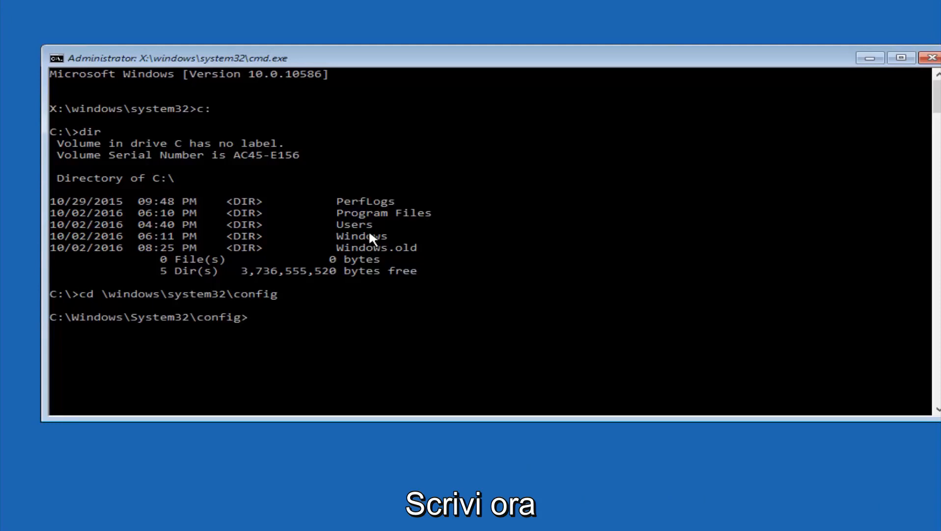
# Create a folder named backup in the config directory with md backup.
pyautogui.write('md ba')
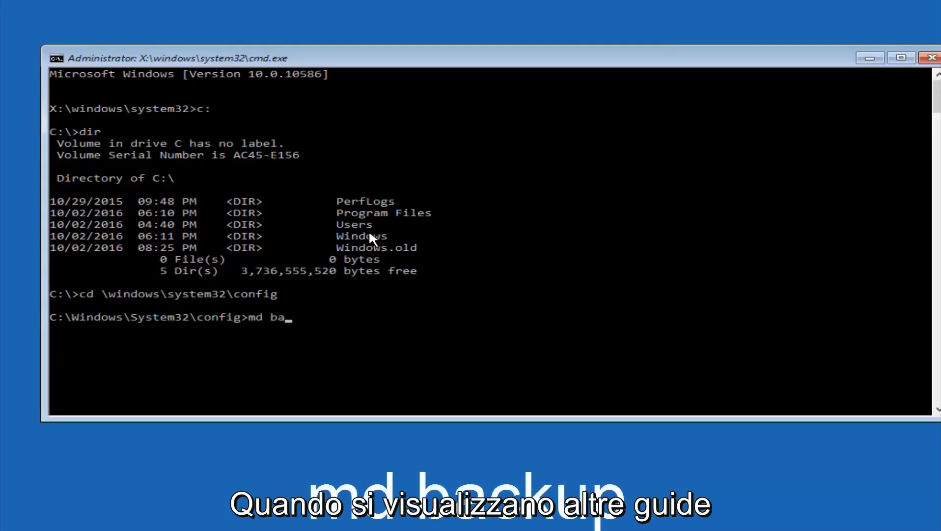
pyautogui.write('ckup')
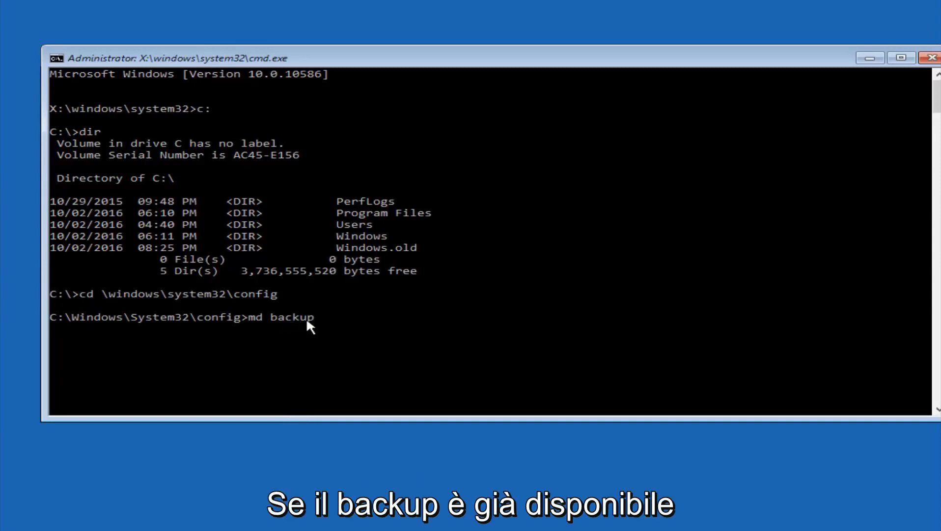
pyautogui.moveTo(329, 330)
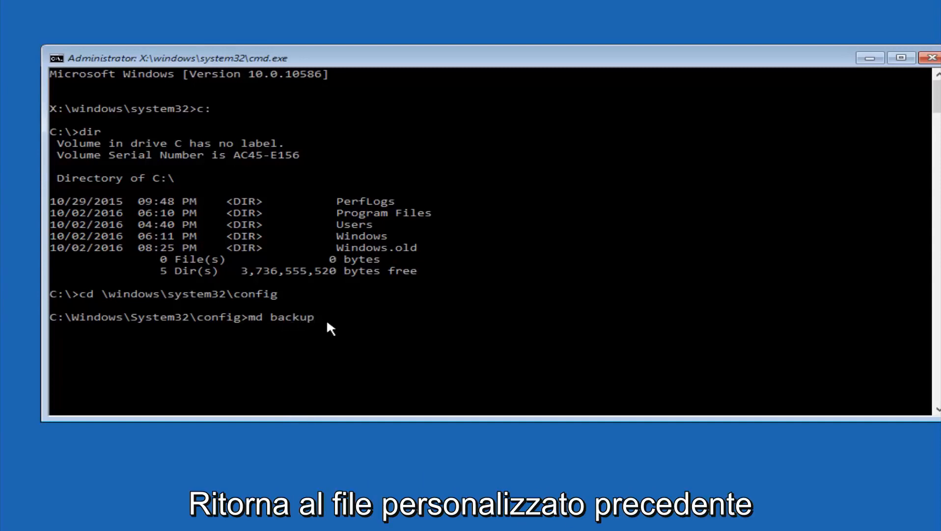
pyautogui.write('1')
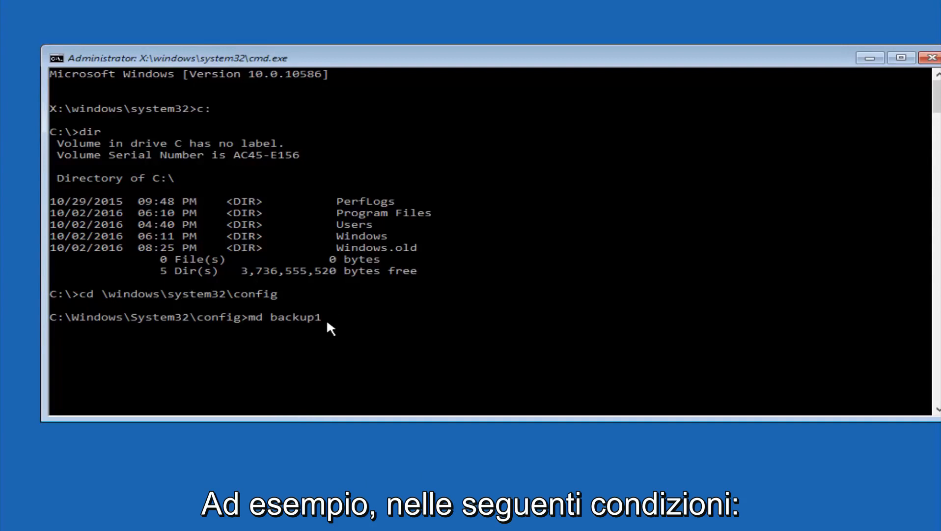
pyautogui.press('Backspace')
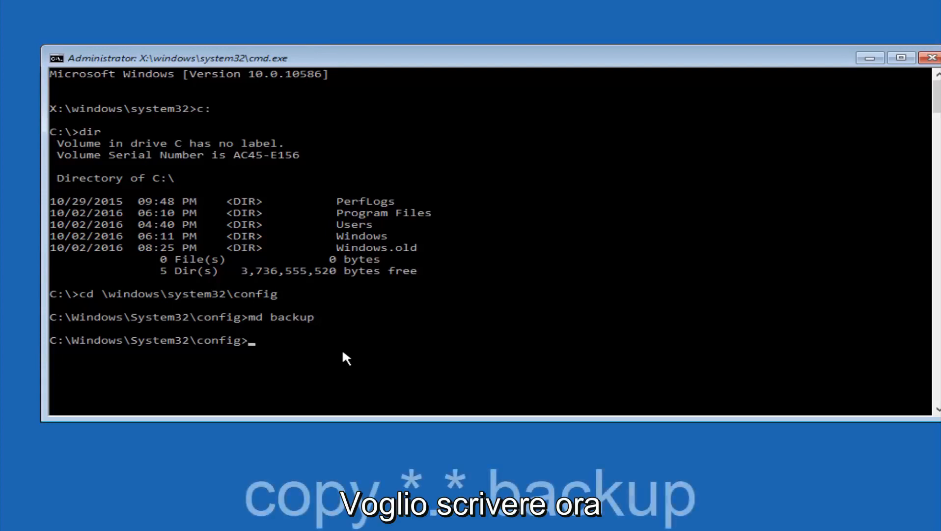
# Copy all ten config hive files into the backup folder with copy *.* backup.
pyautogui.write('copy')
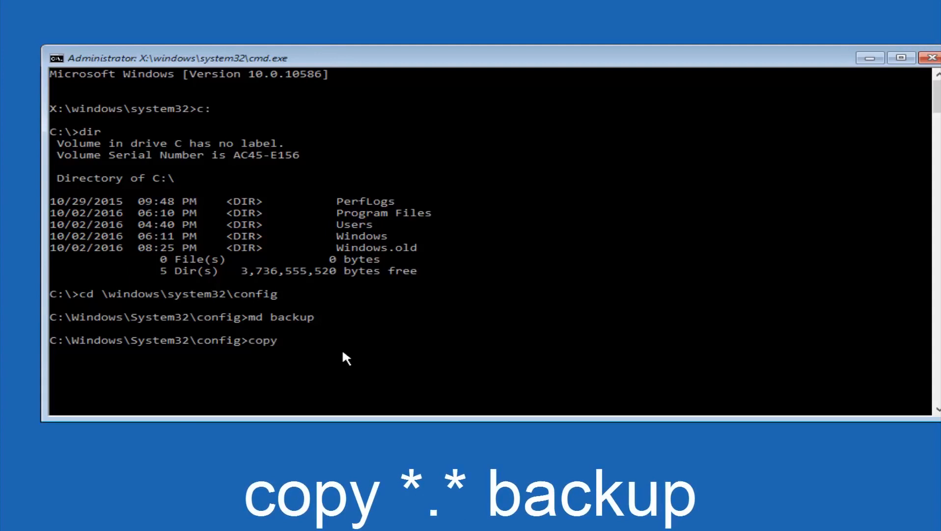
pyautogui.write('*')
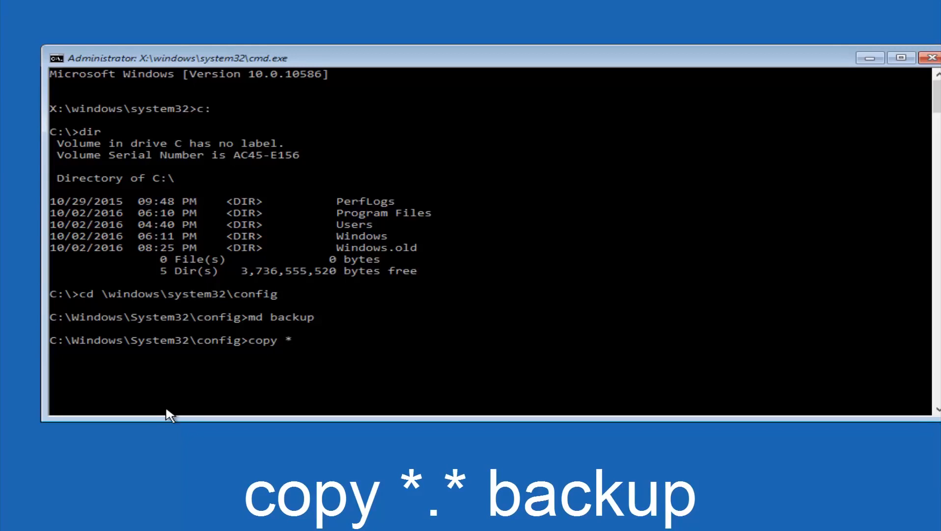
pyautogui.write('.*')
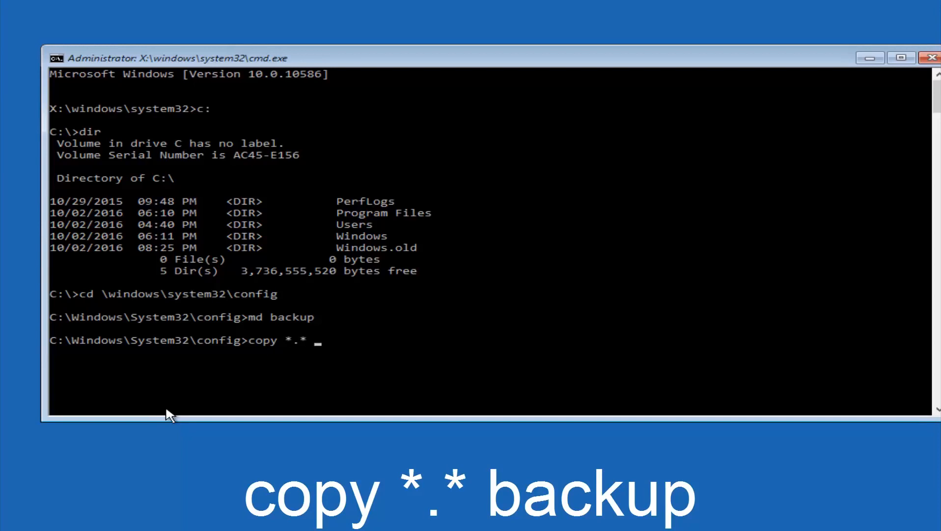
pyautogui.write('b')
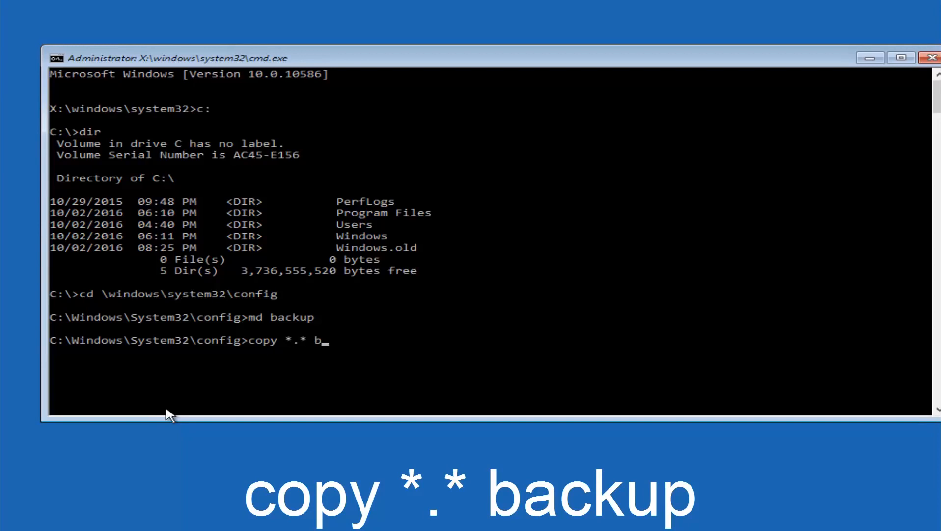
pyautogui.write('ackup')
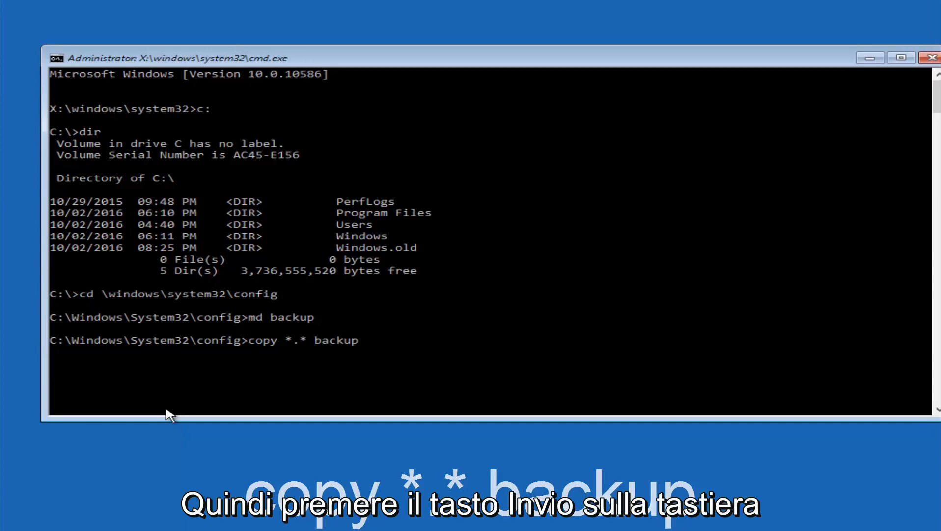
pyautogui.press('enter')
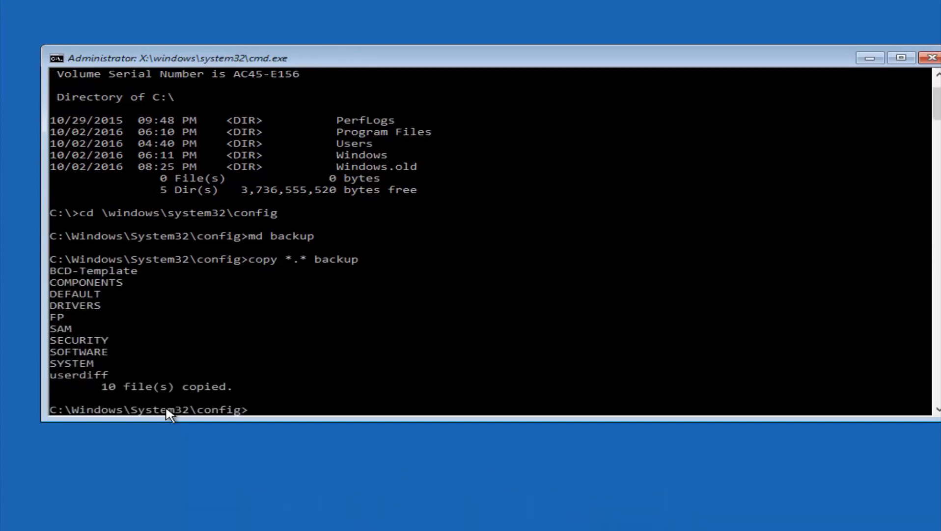
# Move into the RegBack folder to list its five zero-byte hives.
pyautogui.write('cd')
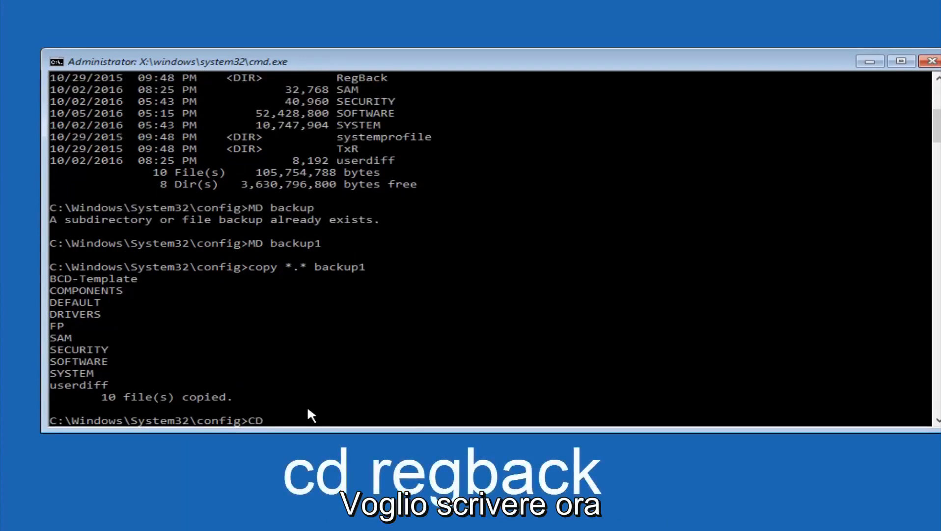
pyautogui.write('reg')
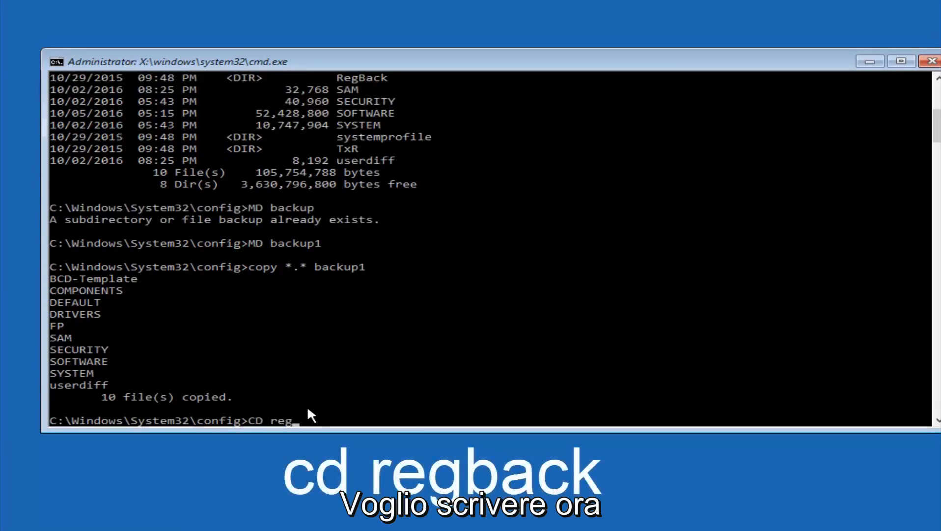
pyautogui.write('b')
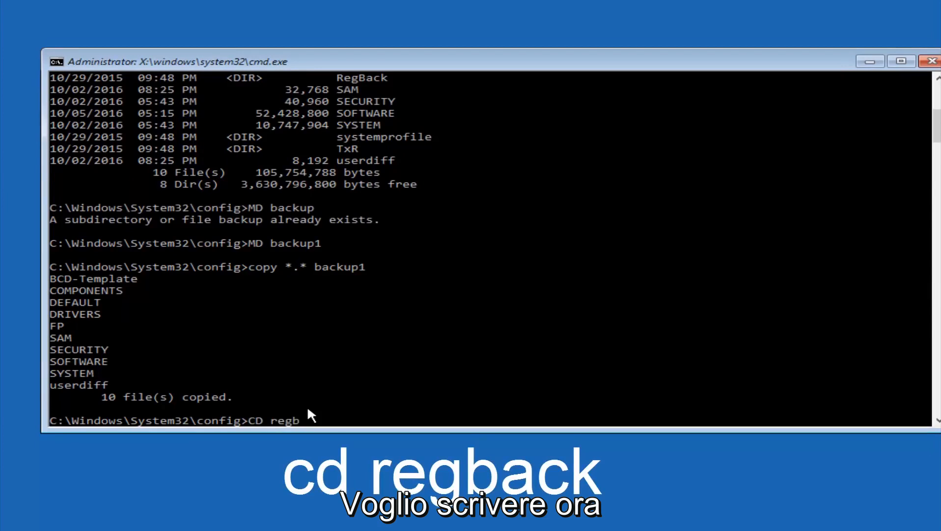
pyautogui.write('ack')
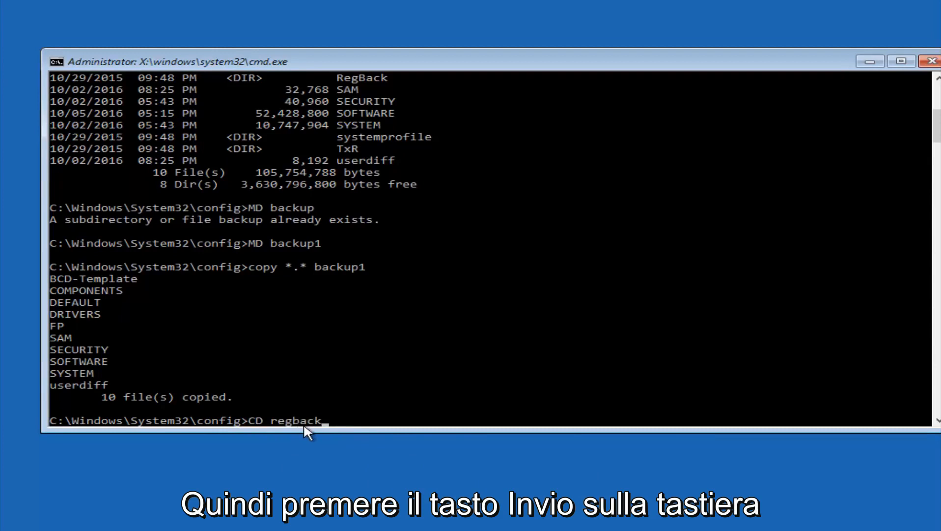
pyautogui.press('enter')
pyautogui.write('dir')
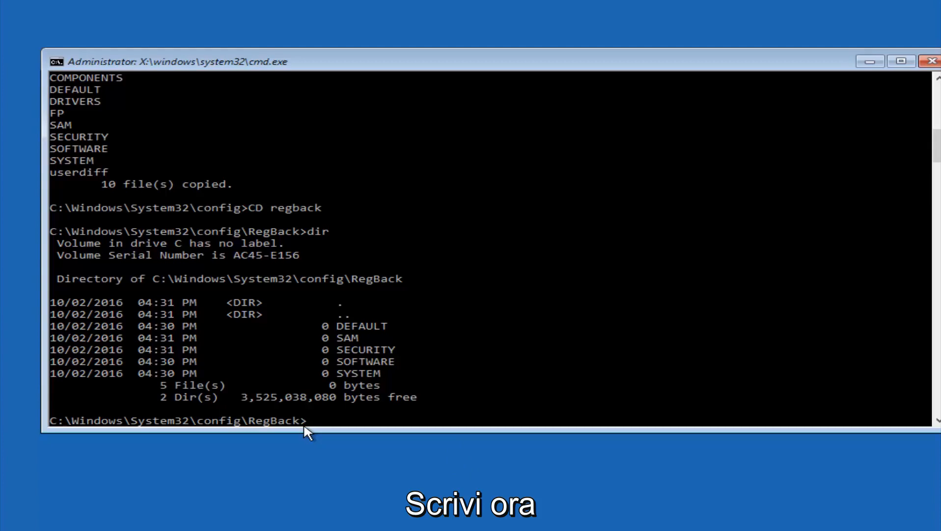
# Copy the RegBack hives up into config with copy *.* .. and answer A to overwrite all.
pyautogui.write('copy')
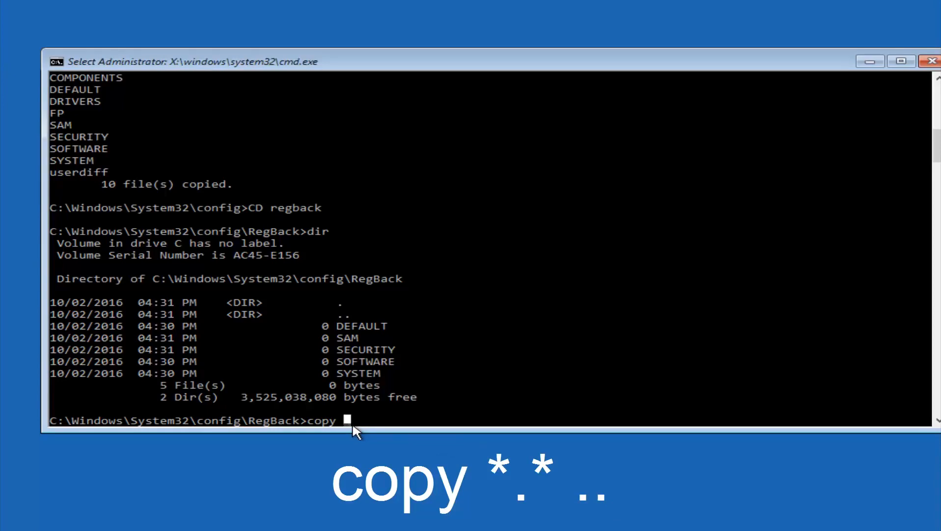
pyautogui.write('*')
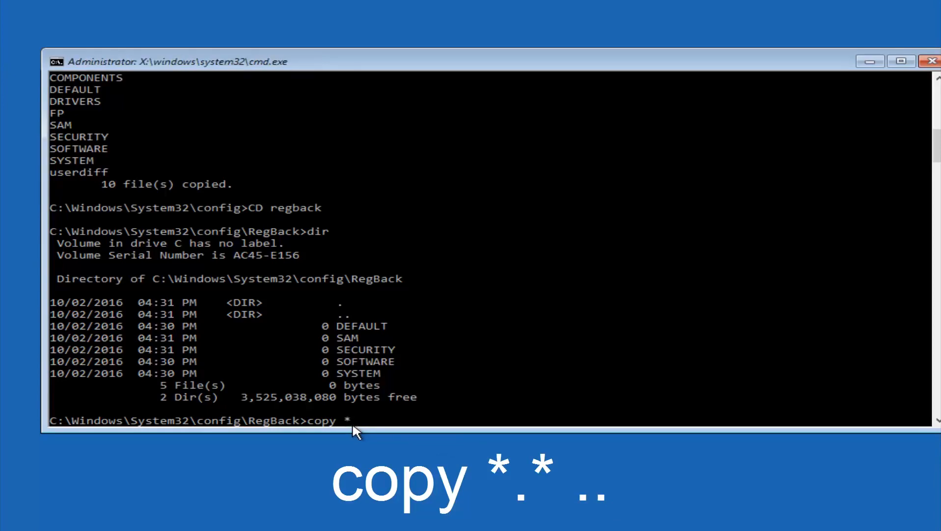
pyautogui.write('.')
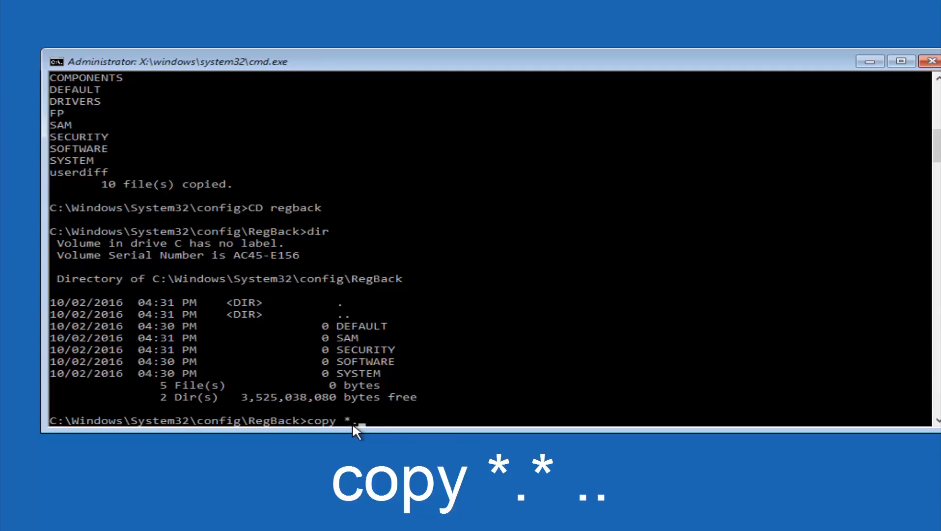
pyautogui.write('*')
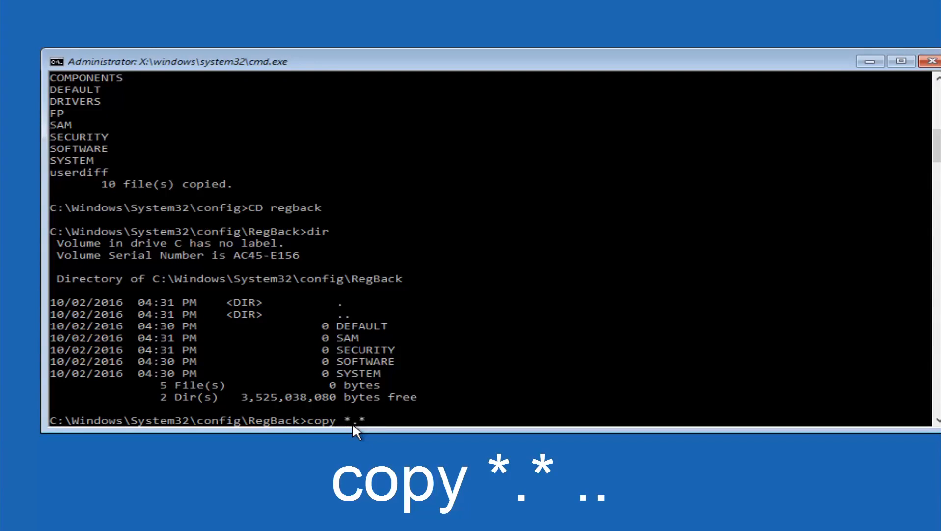
pyautogui.write('..')
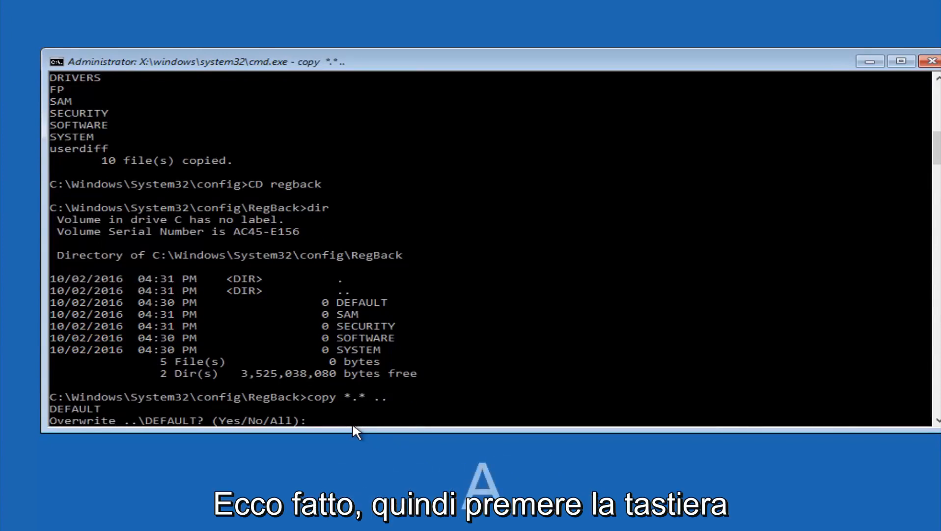
pyautogui.write('A')
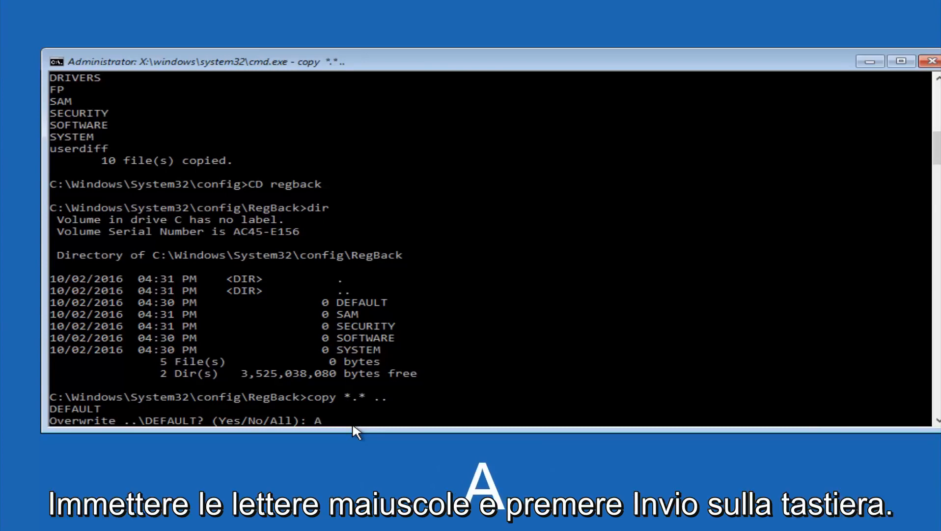